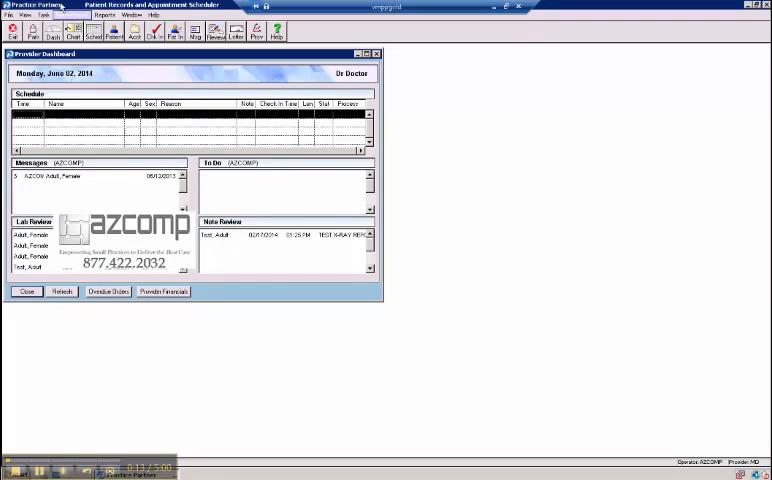
Choose the Merge Patient Data utility, bringing up the Practice Partner Sign In prompt
{"action": "left_click", "coordinate": [42, 14]}
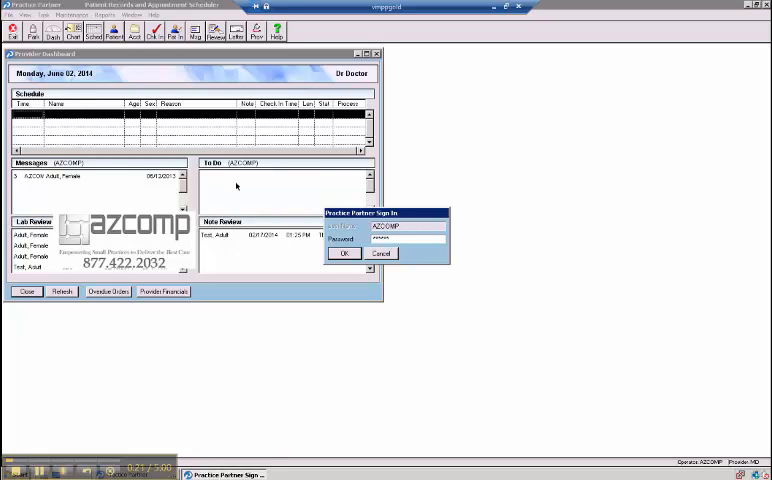
Confirm sign-in so the Merge Patient Data form shows empty From/To Patient fields
{"action": "left_click", "coordinate": [344, 252]}
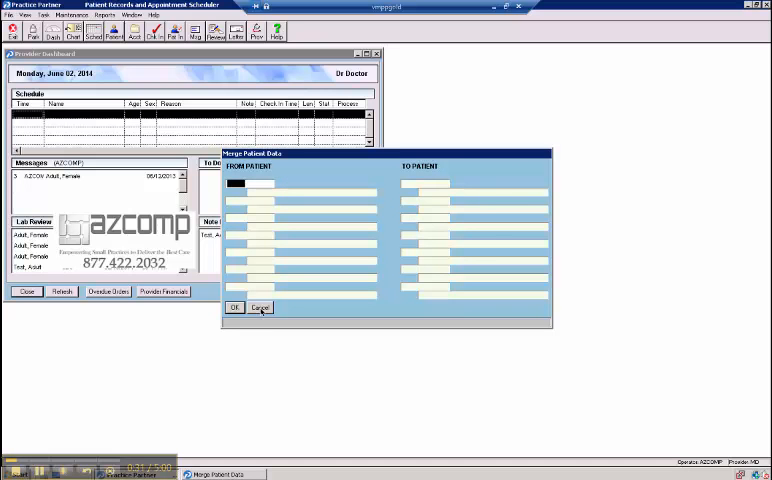
{"action": "mouse_move", "coordinate": [268, 324]}
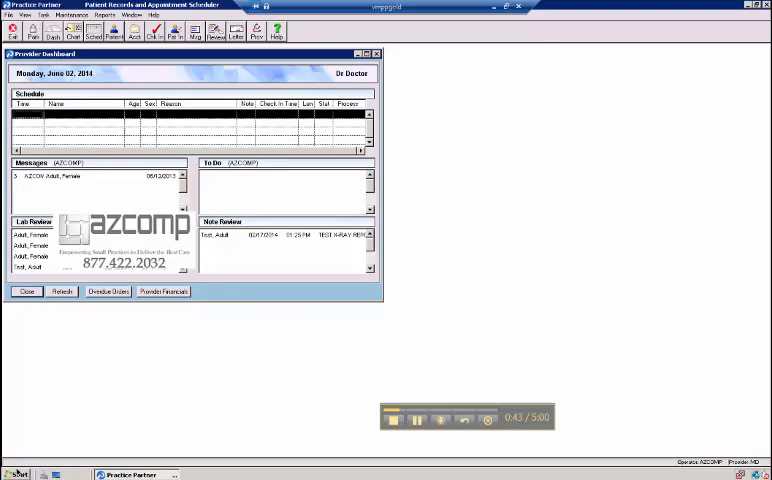
Browse the P: drive into ppart\MergeTemp and confirm the folder is empty
{"action": "left_click", "coordinate": [12, 474]}
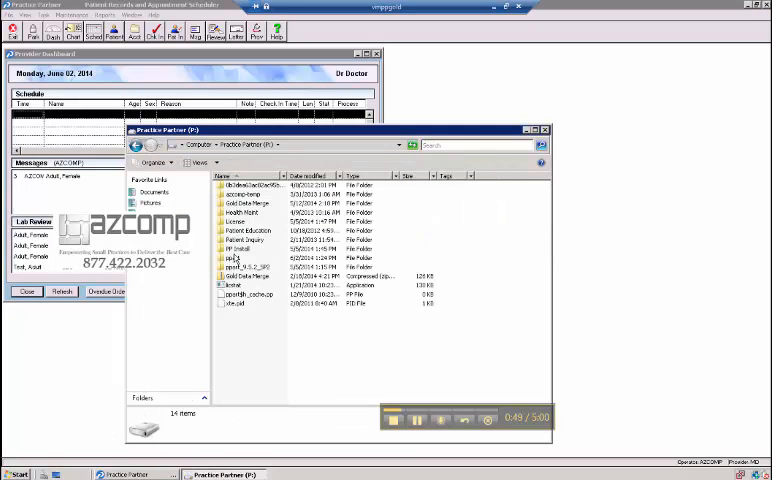
{"action": "double_click", "coordinate": [240, 266]}
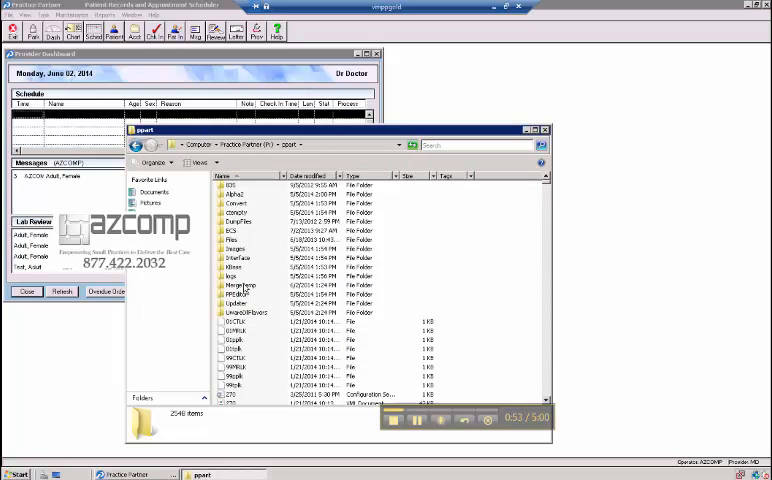
{"action": "double_click", "coordinate": [240, 284]}
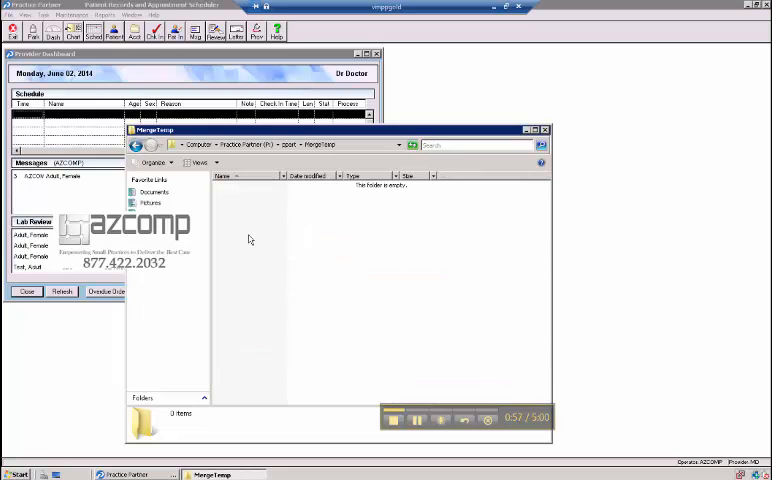
{"action": "mouse_move", "coordinate": [288, 324]}
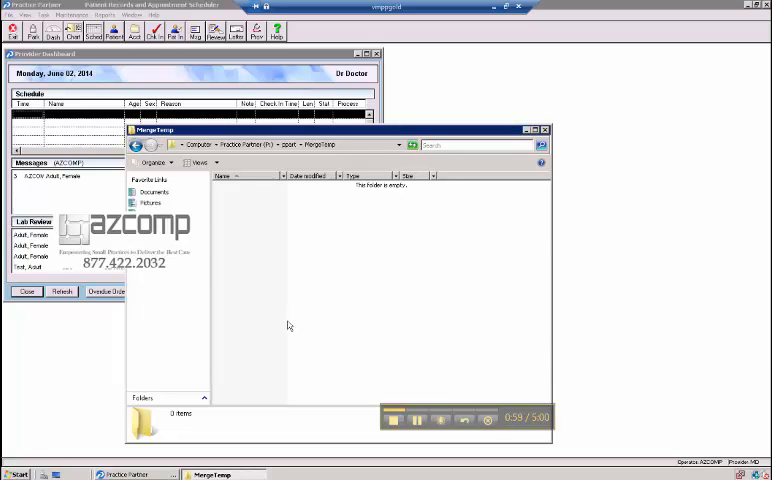